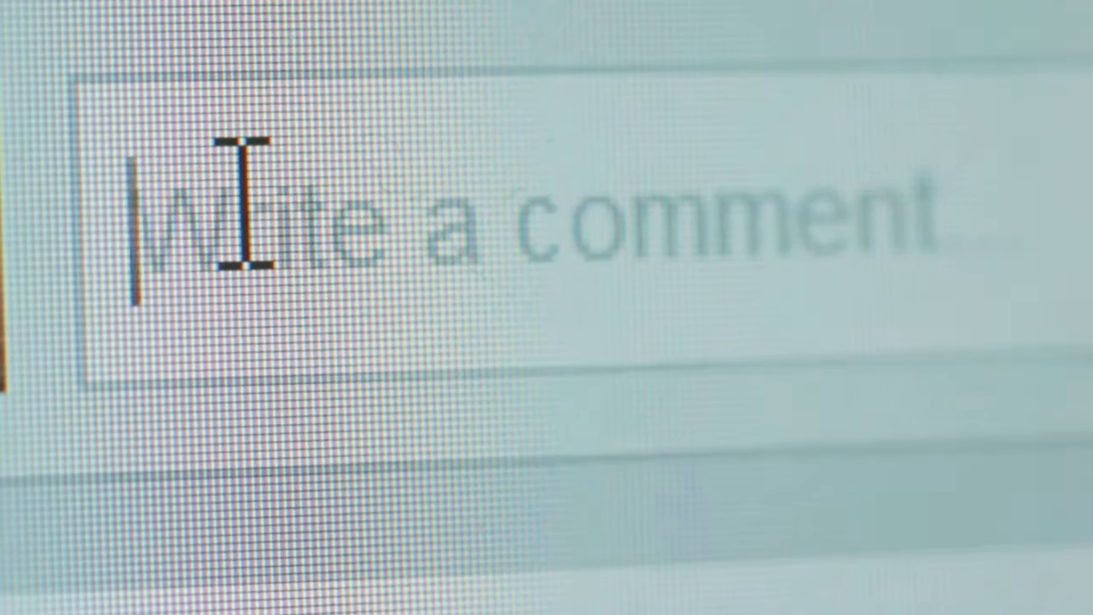
type("Kill")
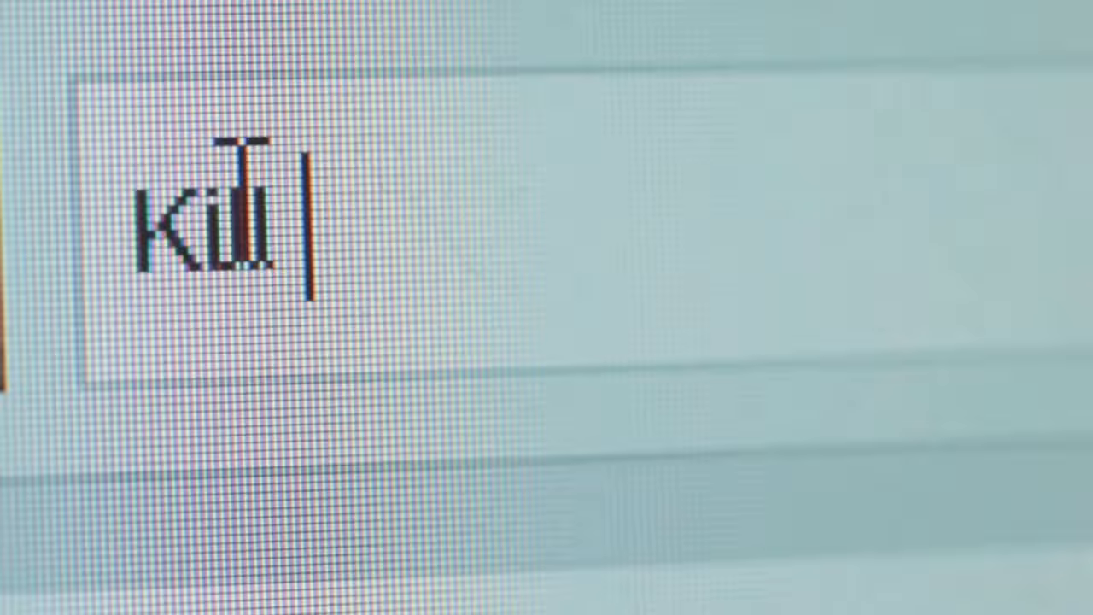